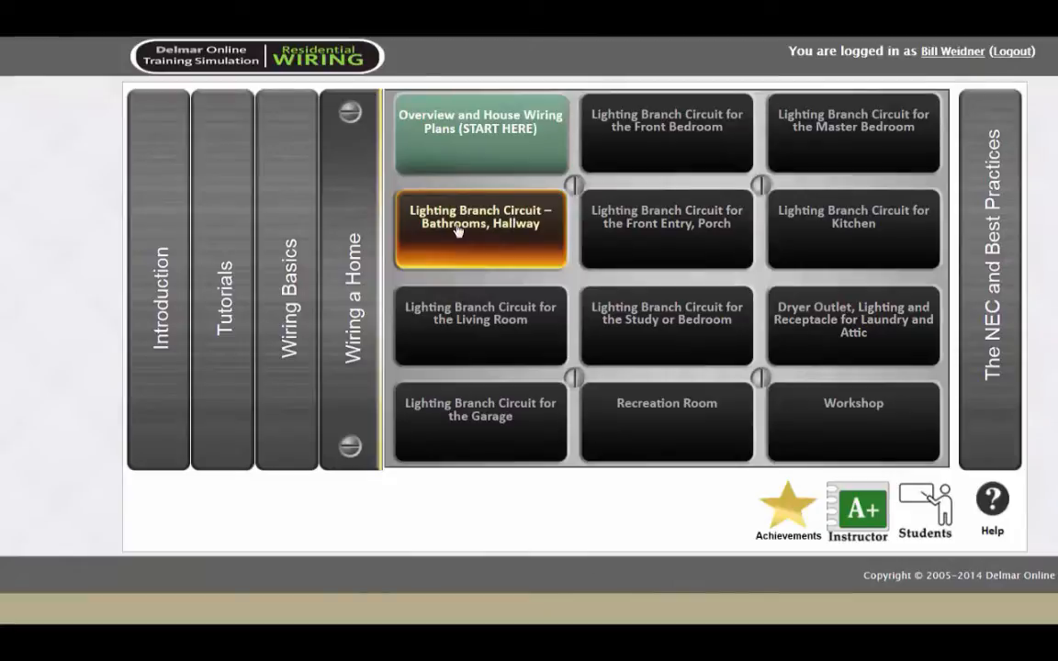
# Open the Lighting Branch Circuit – Bathrooms, Hallway dashboard from Wiring a Home.
pyautogui.click(480, 223)
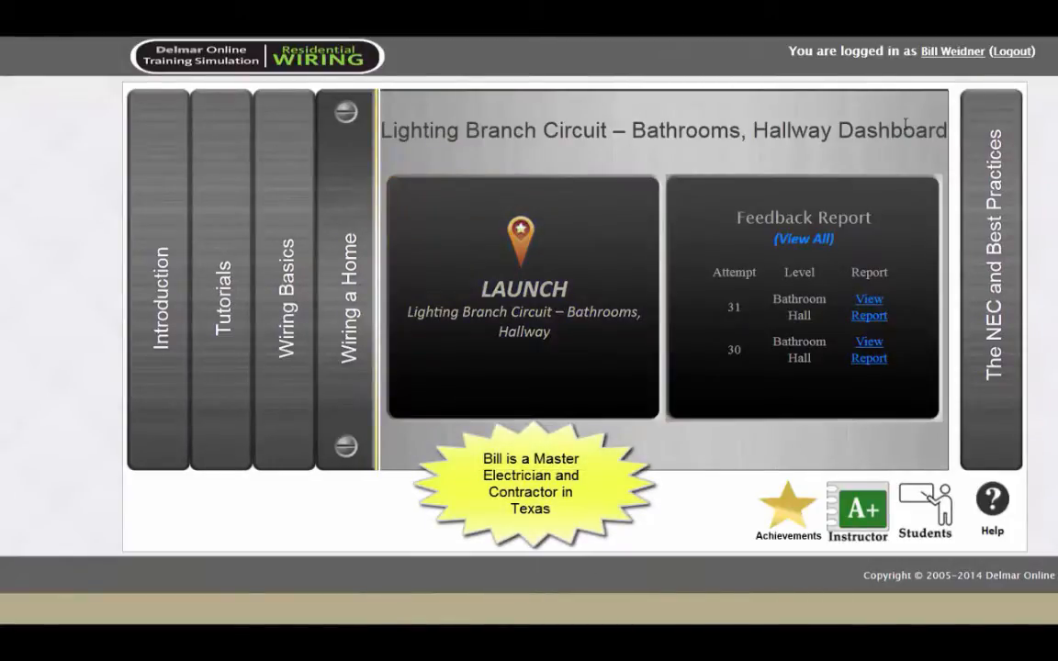
pyautogui.click(522, 289)
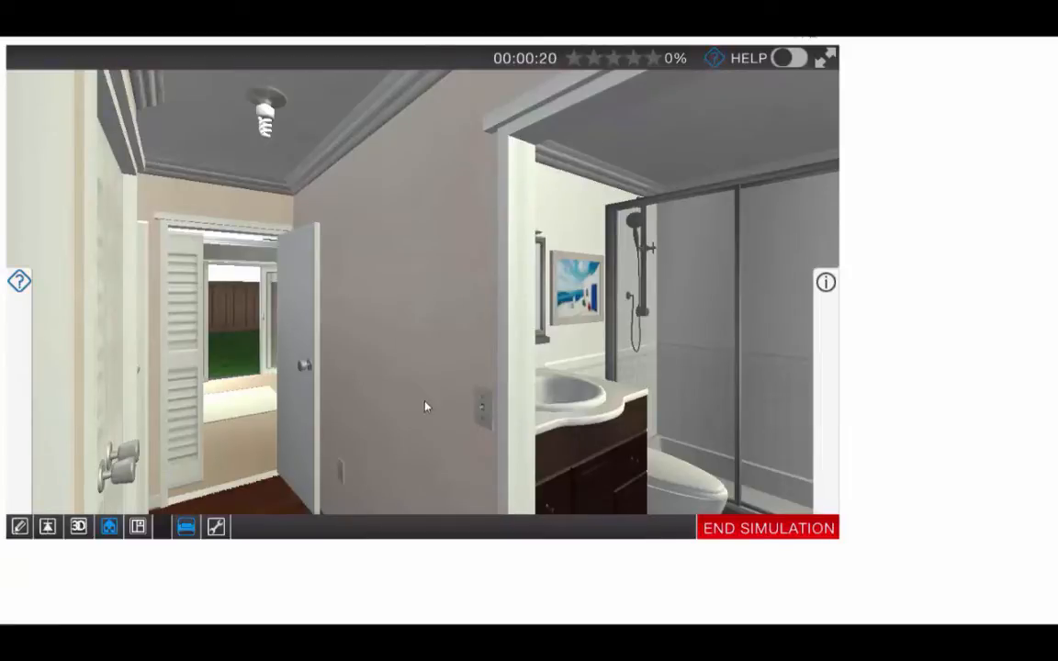
pyautogui.click(474, 409)
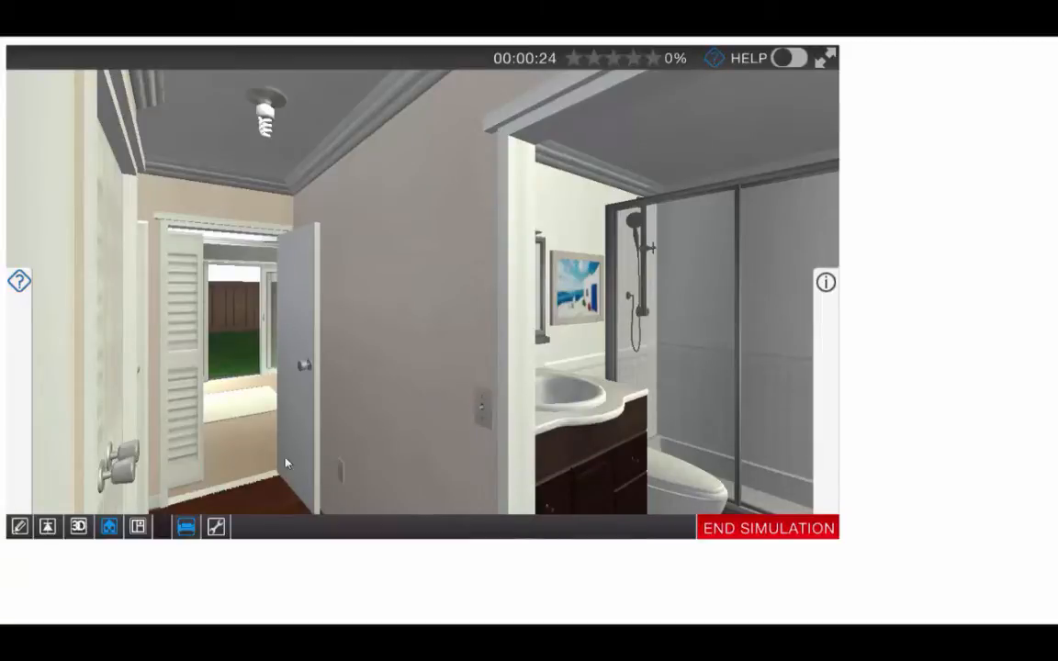
pyautogui.click(264, 117)
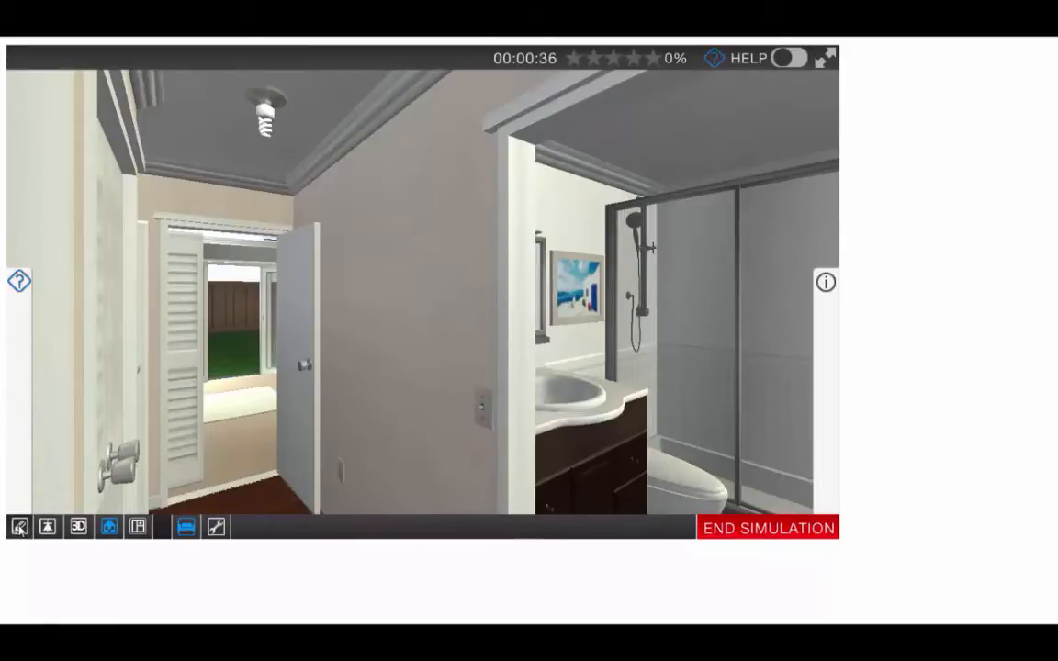
# View the Bathrooms-Hall wiring diagram, then the full First Floor Electrical Plan.
pyautogui.click(16, 526)
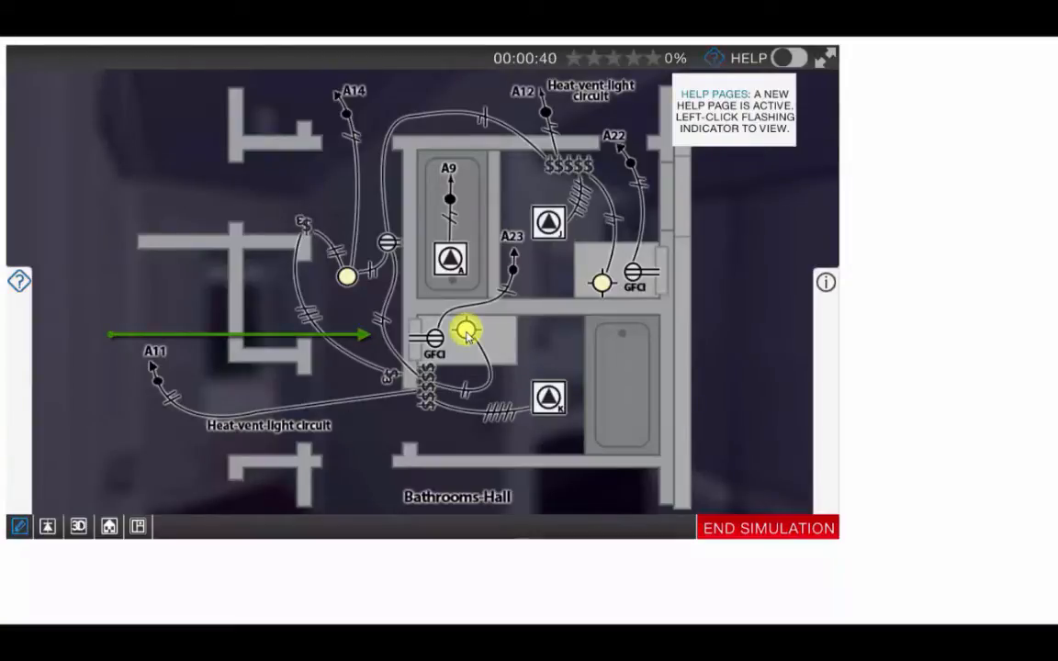
pyautogui.moveTo(600, 289)
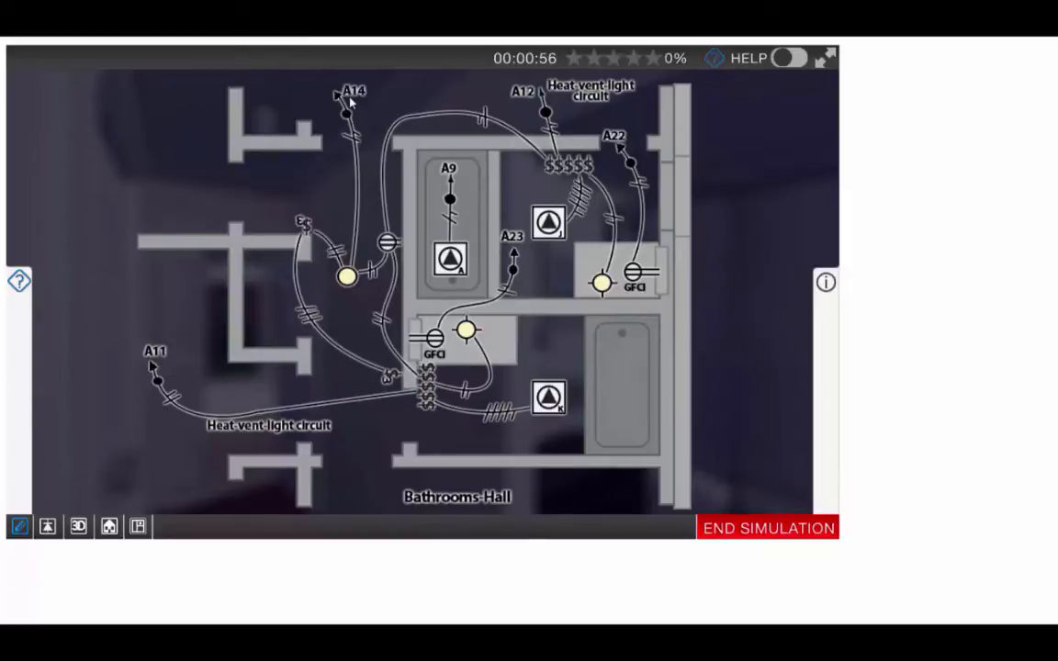
pyautogui.click(136, 527)
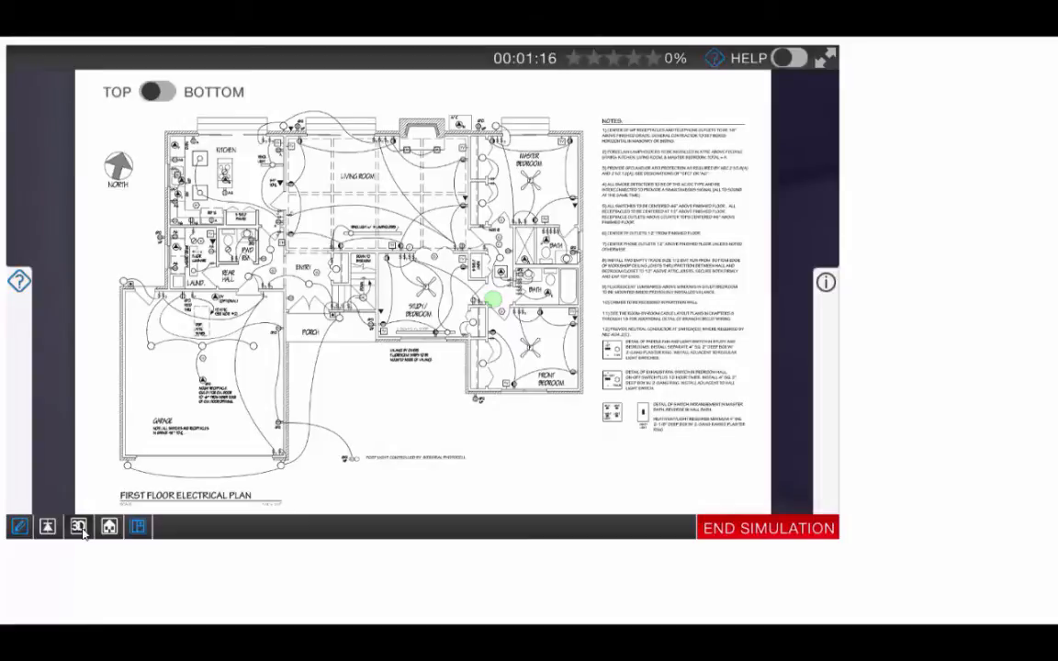
# Show the 3D service panel with its panelboard circuit schedules.
pyautogui.click(77, 527)
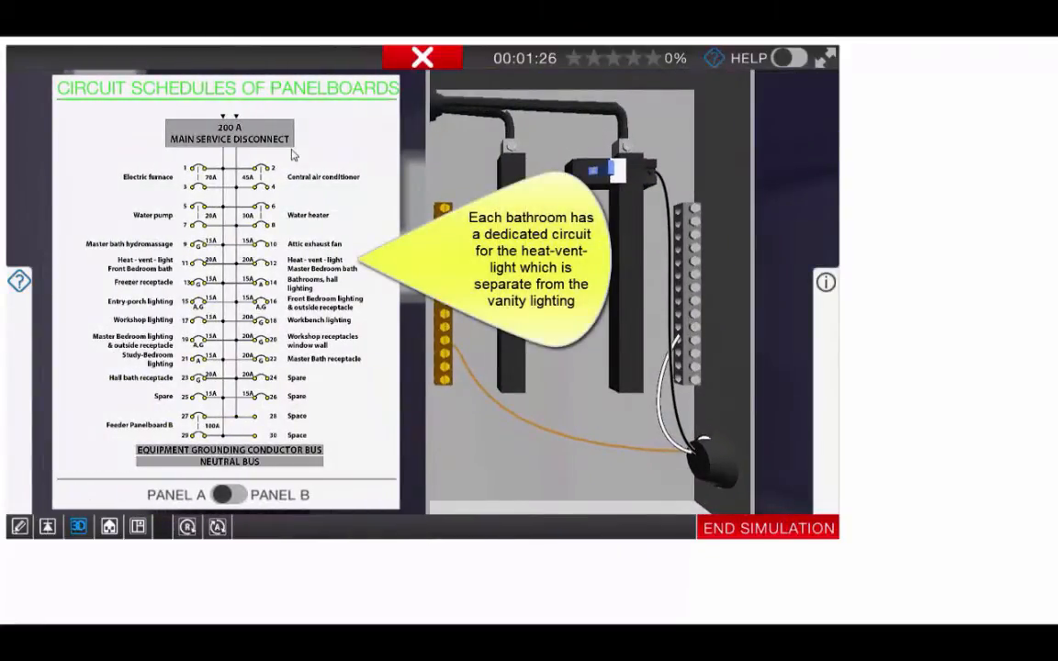
pyautogui.moveTo(264, 300)
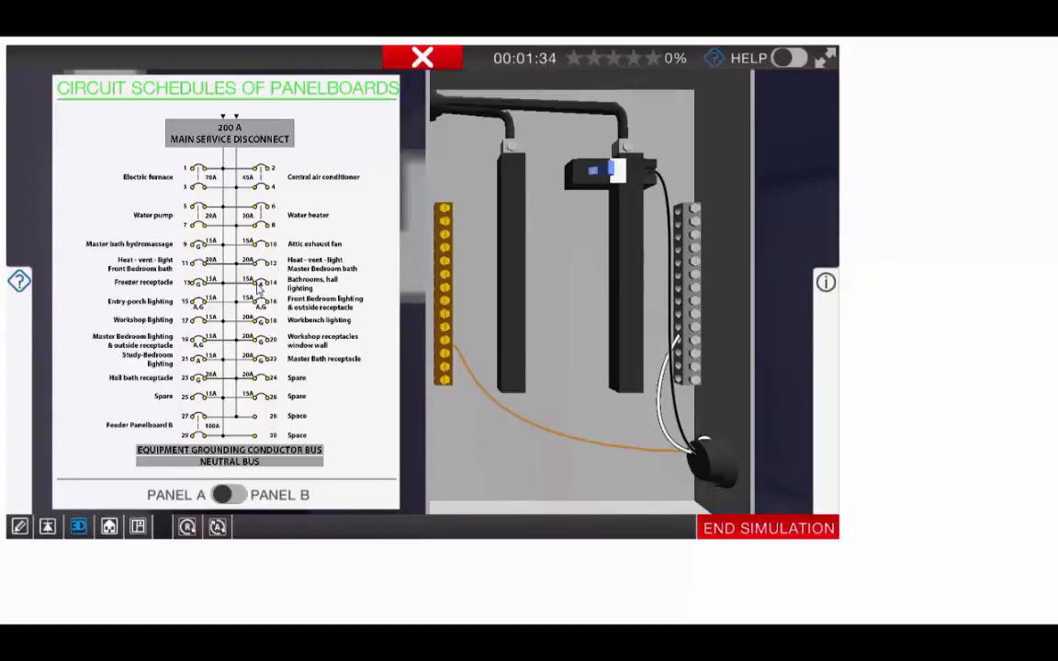
pyautogui.moveTo(335, 282)
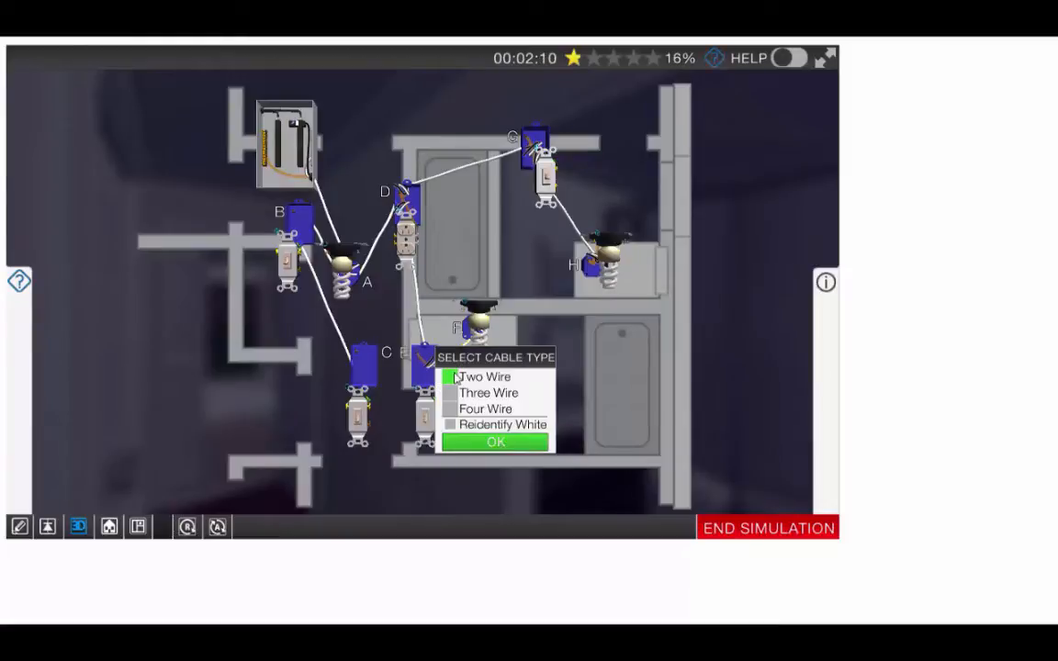
# Set the two new cable runs near switch box E as Two Wire cable.
pyautogui.click(494, 442)
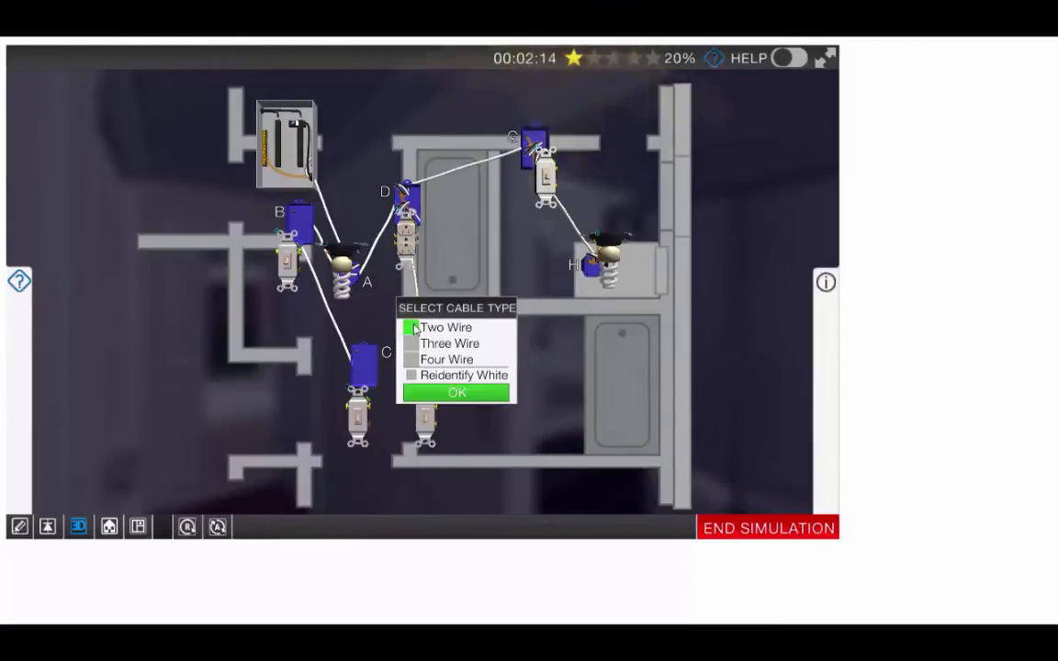
pyautogui.click(457, 394)
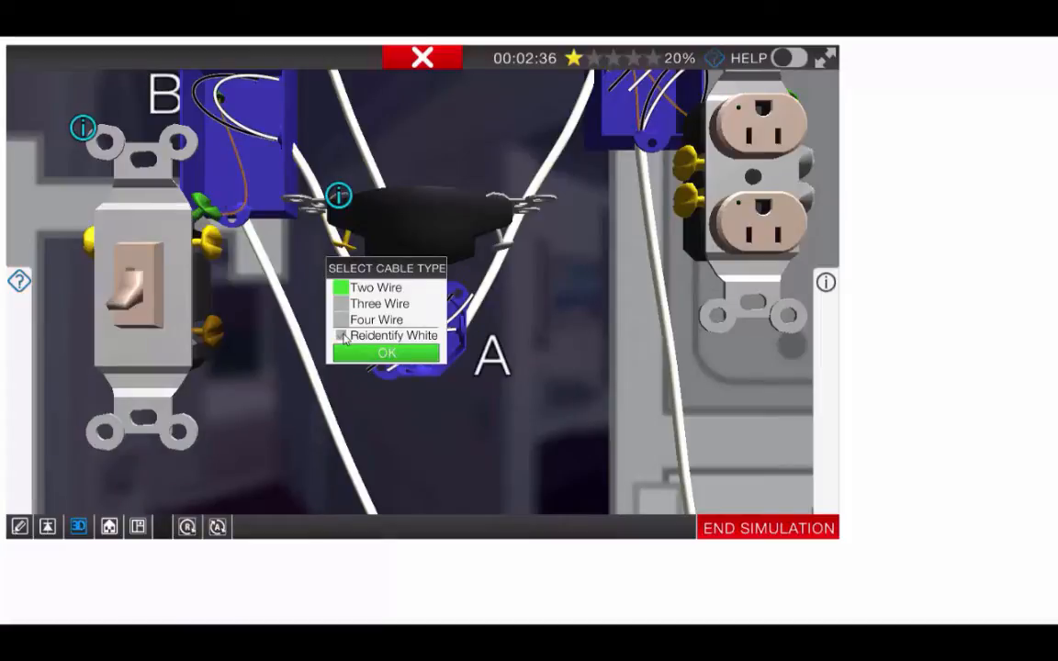
# Set the runs from box B as Three Wire cable with Reidentify White checked.
pyautogui.click(383, 353)
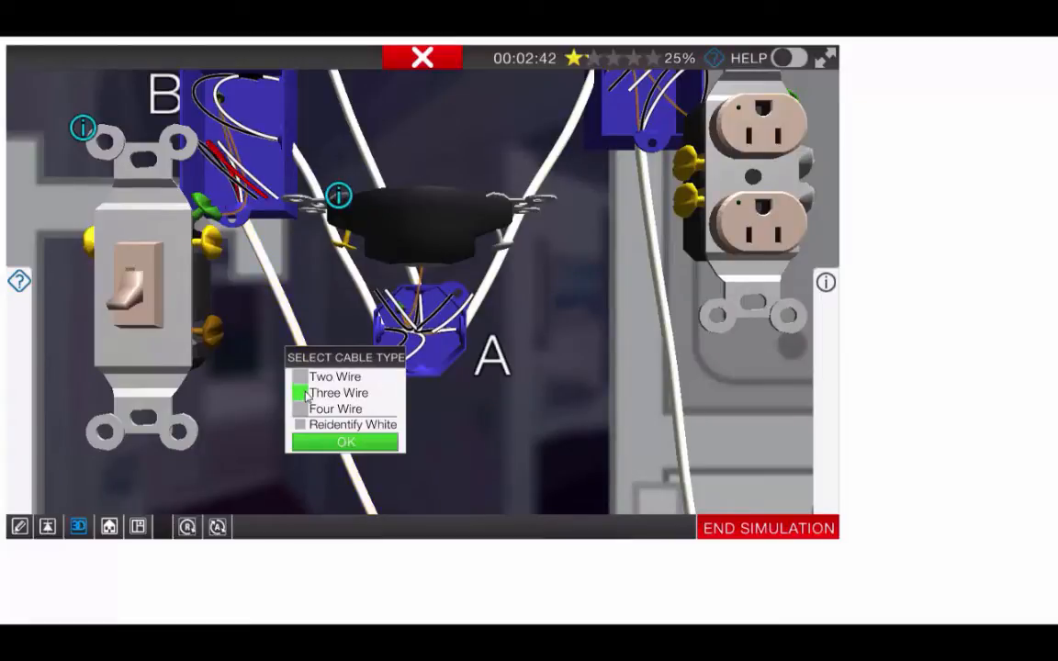
pyautogui.click(300, 424)
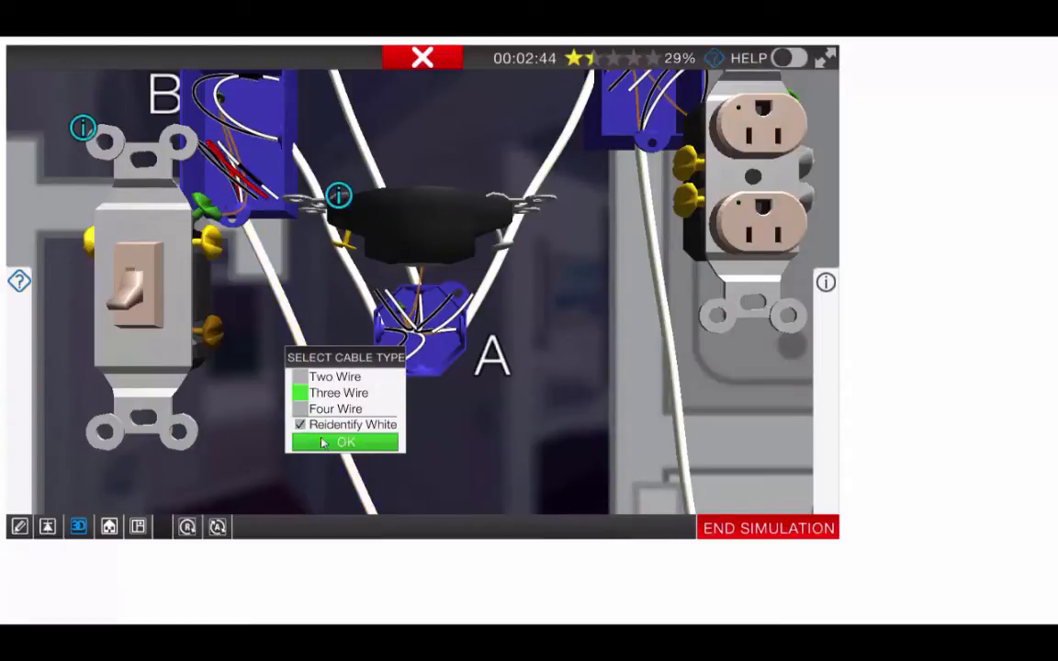
pyautogui.click(345, 443)
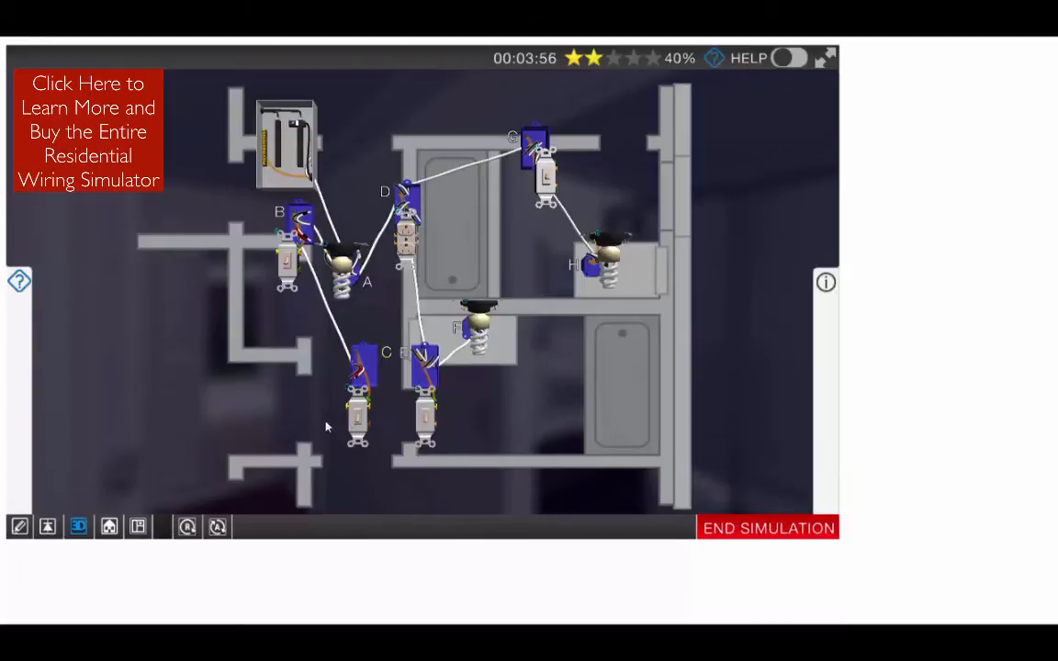
pyautogui.moveTo(345, 402)
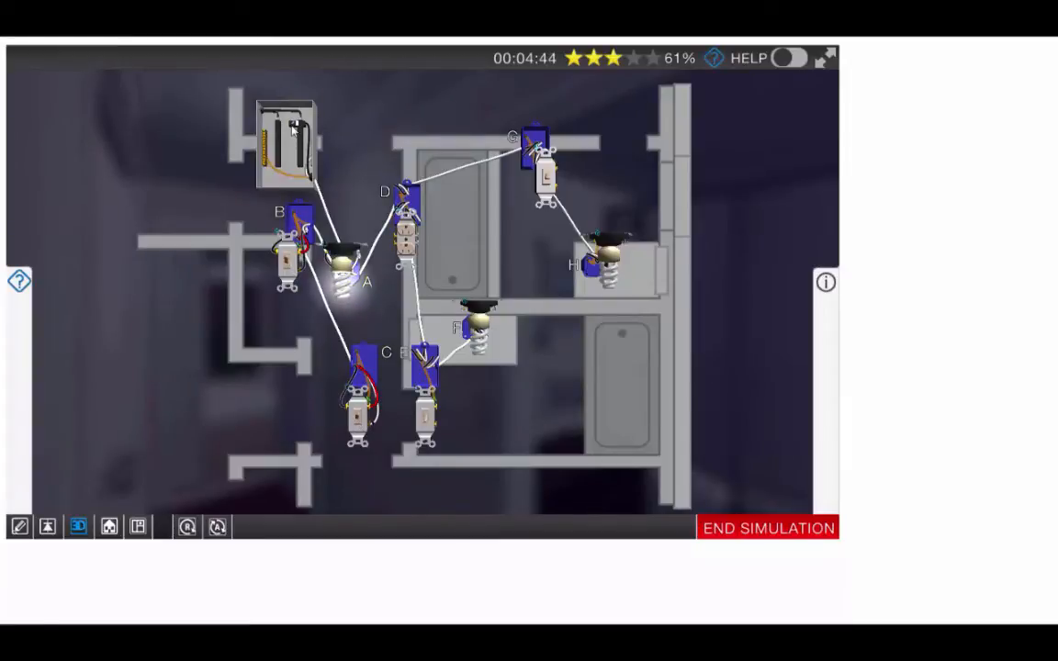
pyautogui.moveTo(328, 381)
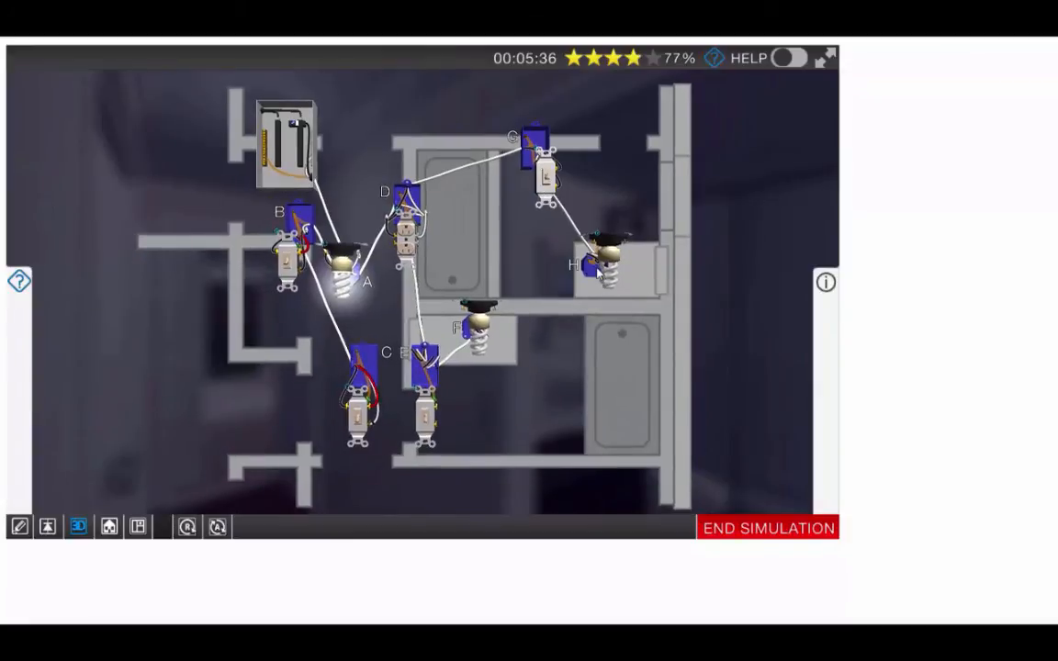
# Connect receptacle D's conductors to its brass and silver terminals.
pyautogui.click(597, 257)
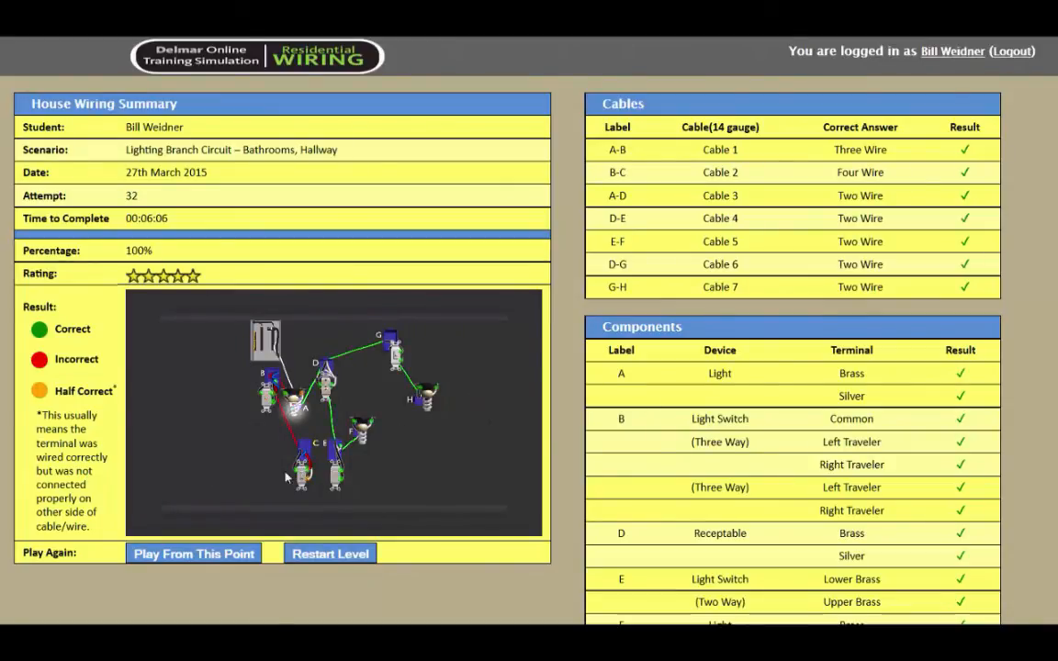
pyautogui.moveTo(274, 440)
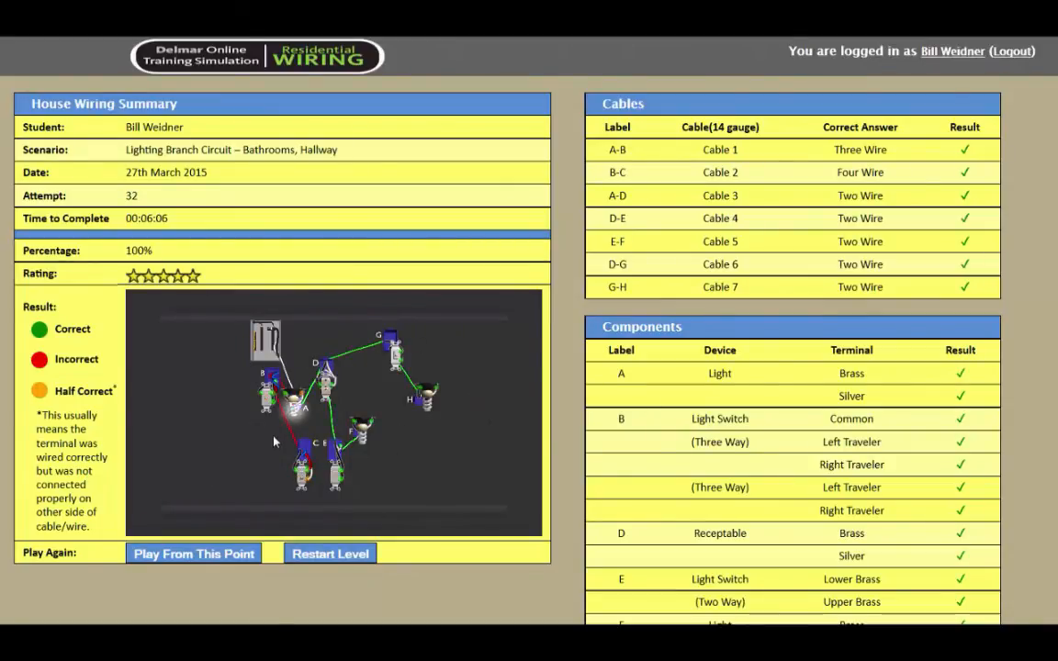